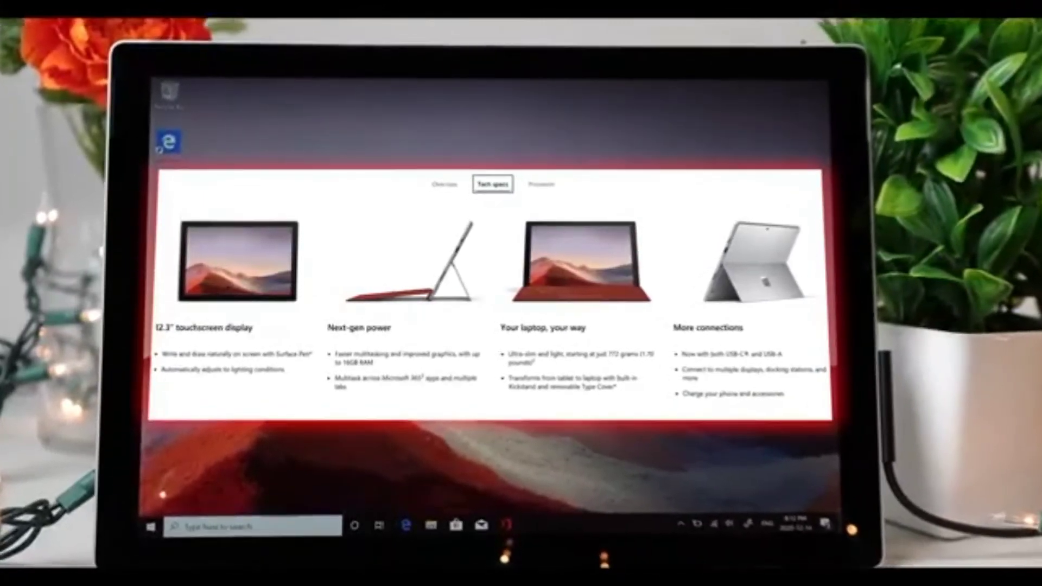
scroll(down, 3)
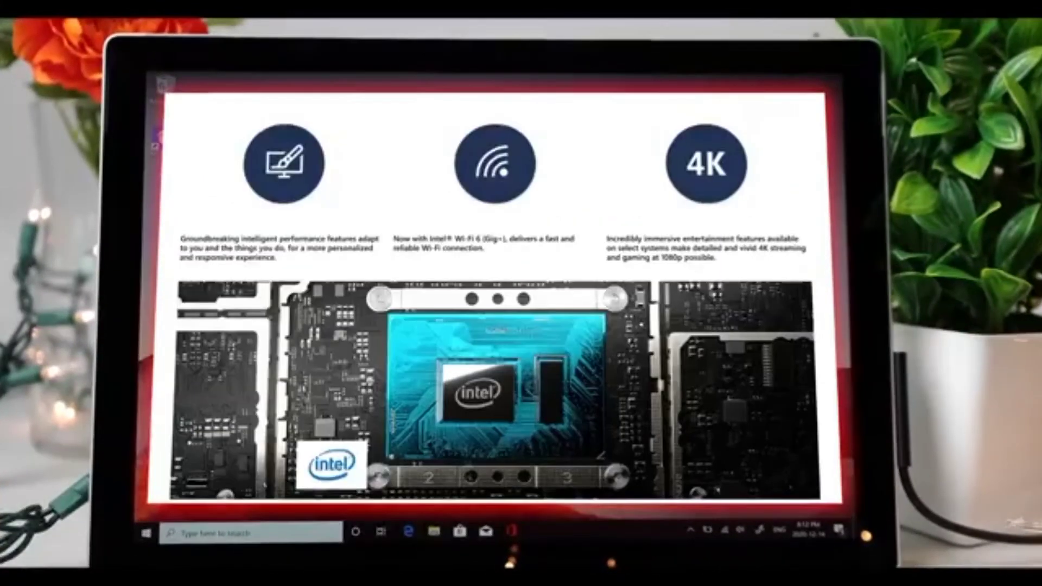